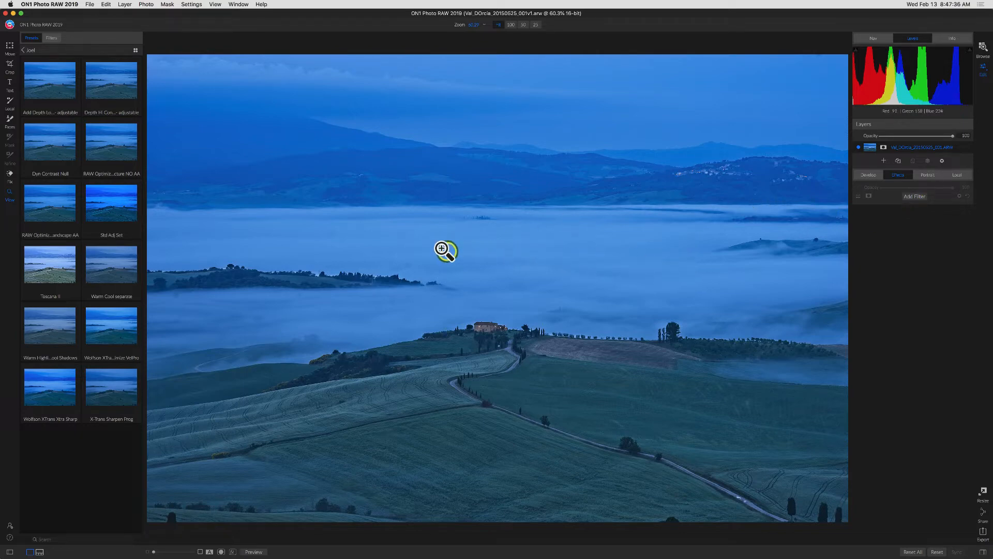
mouse_move(491, 342)
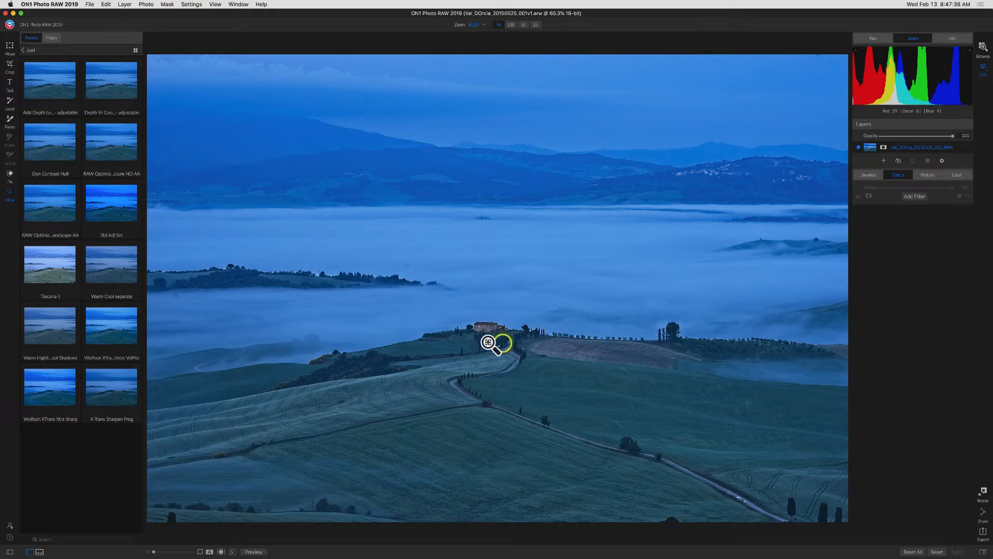
mouse_move(627, 386)
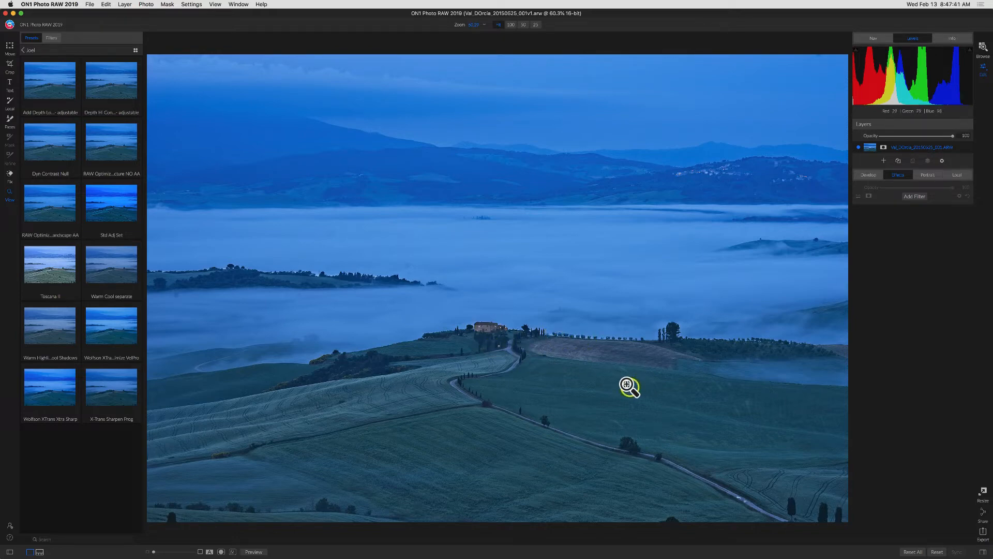
mouse_move(635, 387)
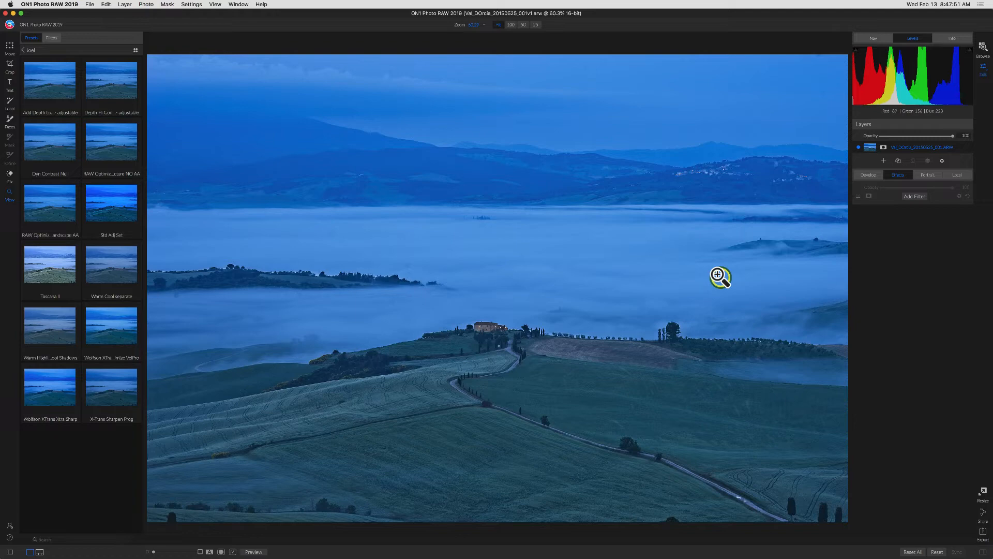
mouse_move(915, 196)
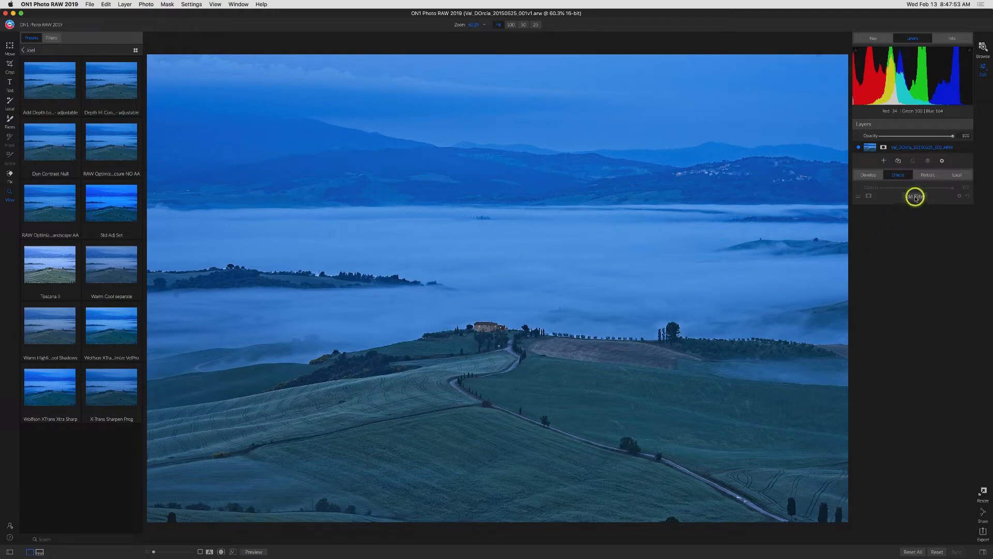
Step: Add a Tone Enhancer filter to the photo from the Add Filter list
left_click(914, 196)
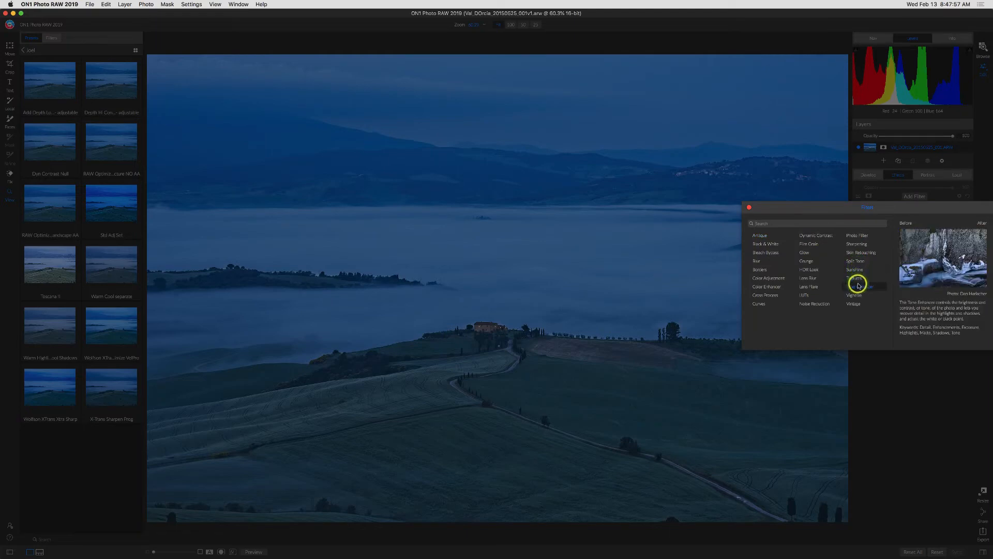
left_click(854, 278)
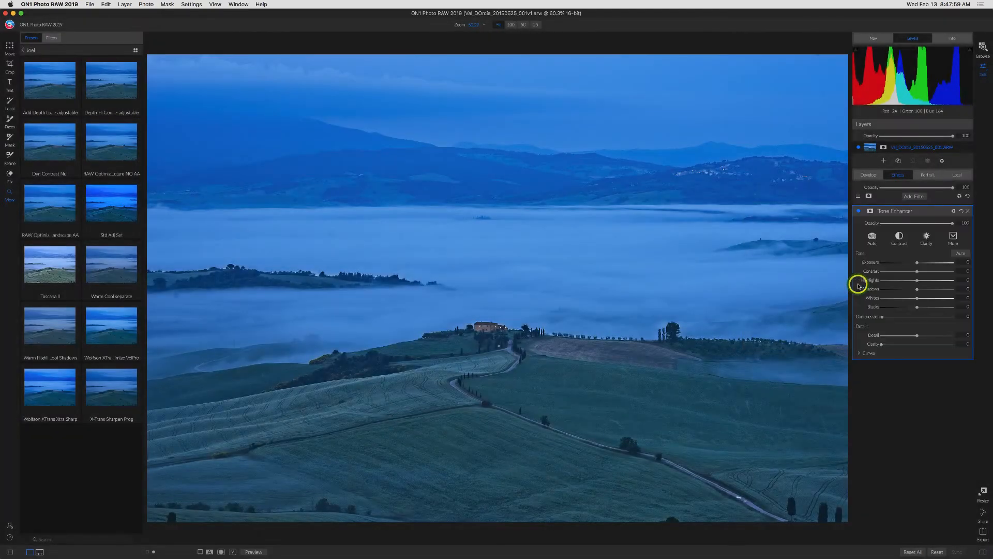
mouse_move(917, 262)
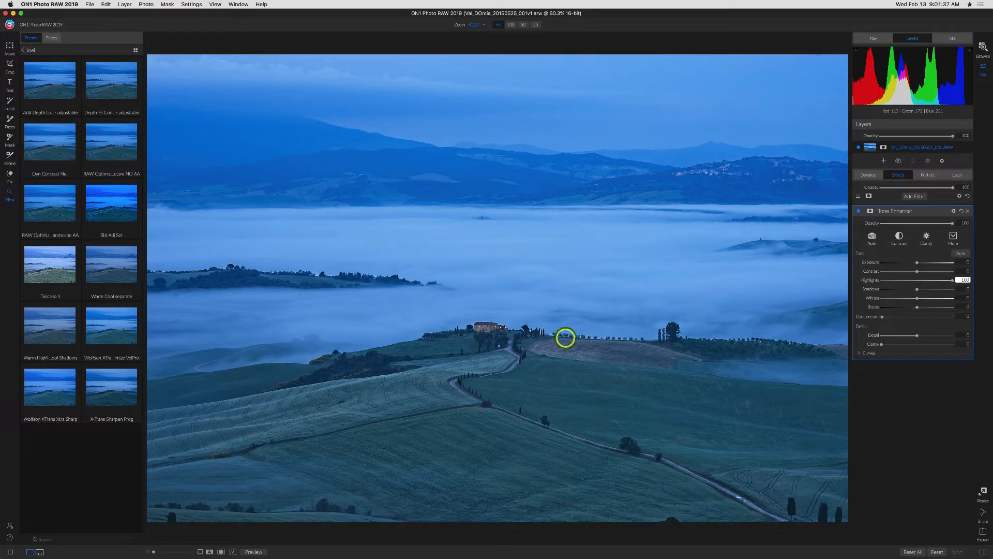
mouse_move(347, 400)
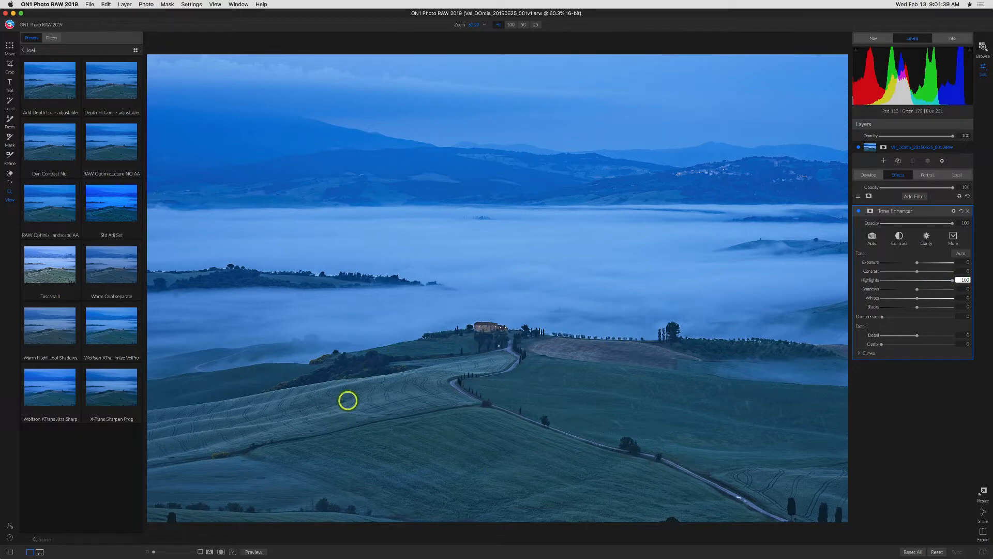
mouse_move(871, 280)
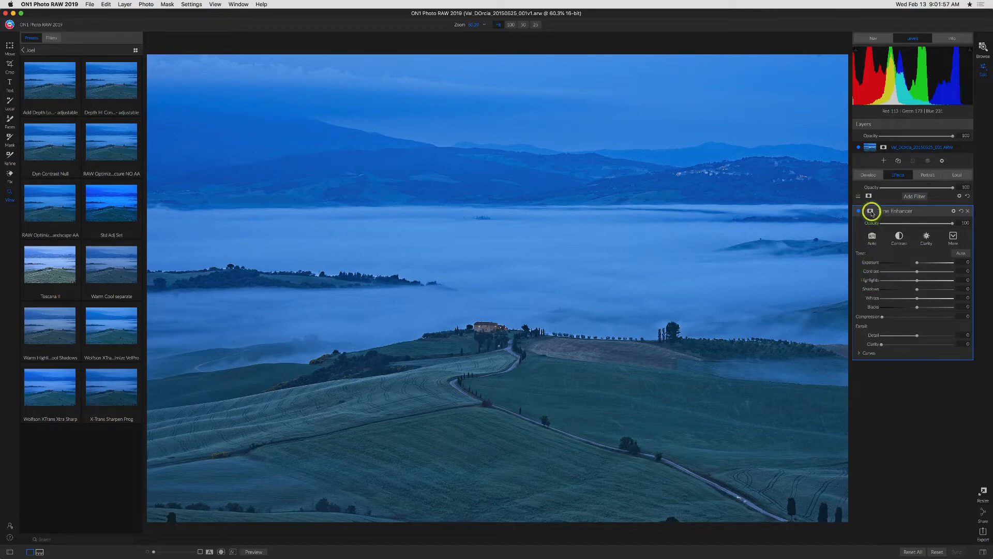
Step: Bring up the masking controls for the Tone Enhancer filter
left_click(870, 211)
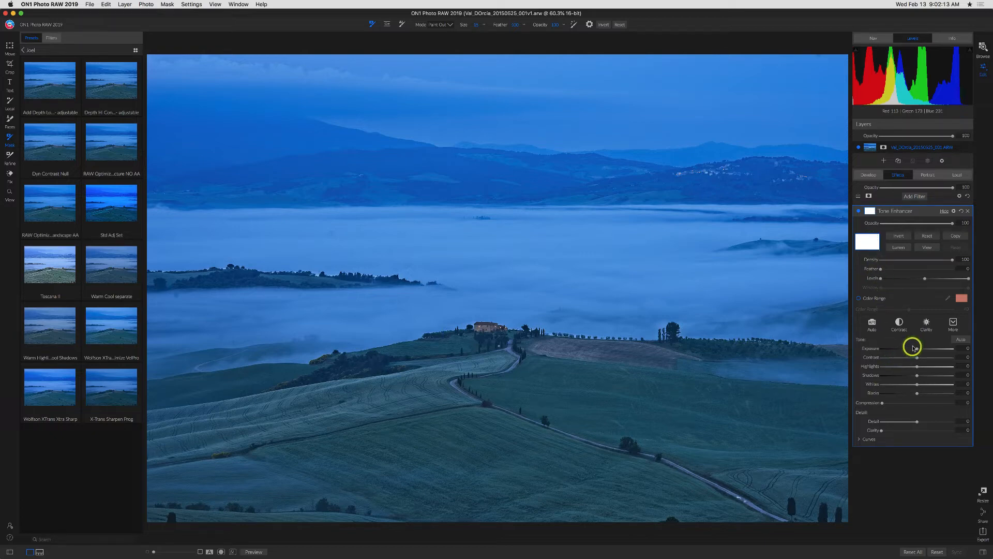
mouse_move(917, 348)
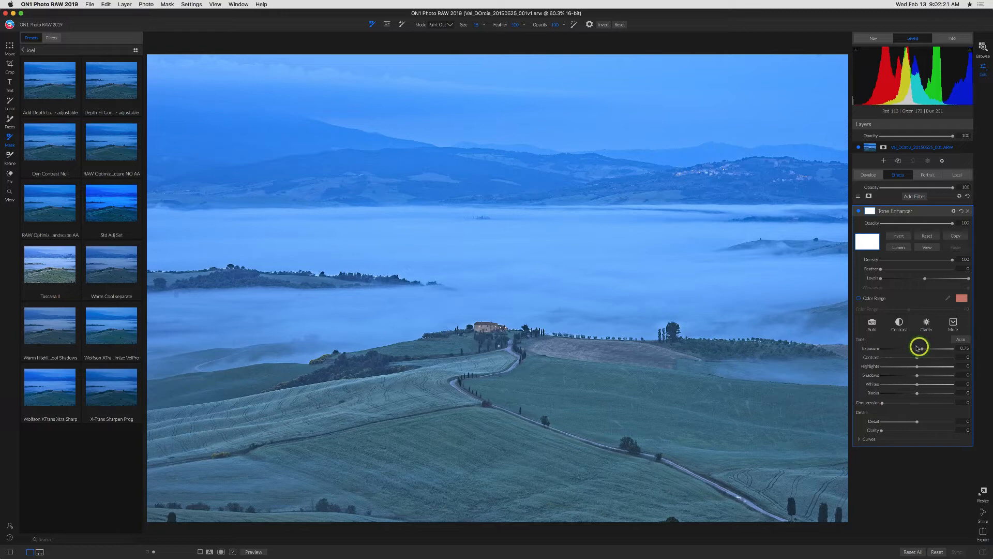
mouse_move(618, 451)
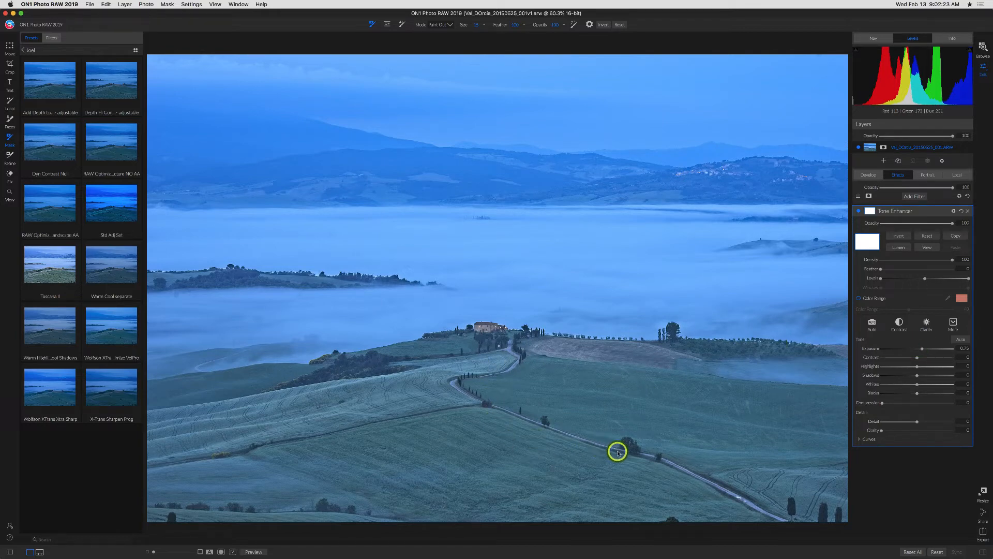
mouse_move(924, 354)
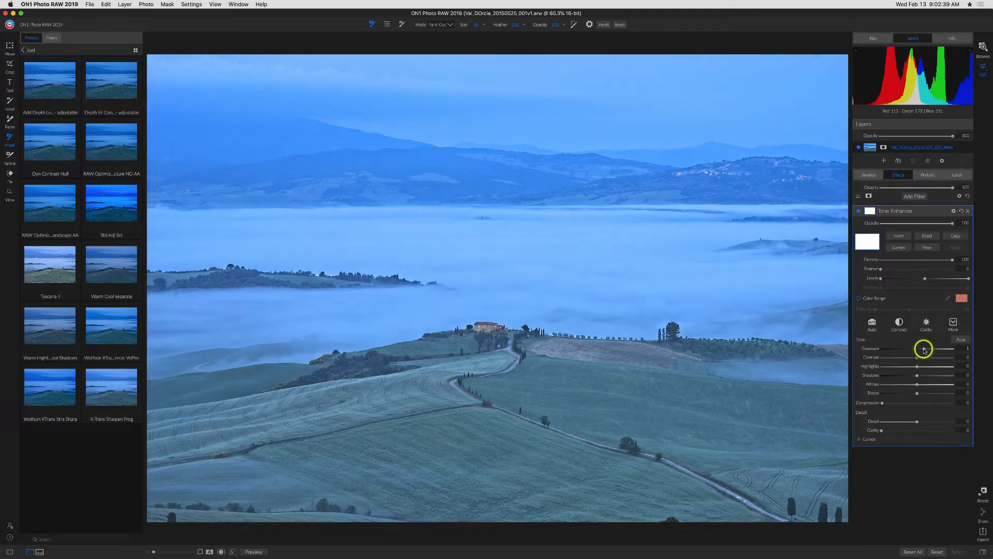
mouse_move(424, 496)
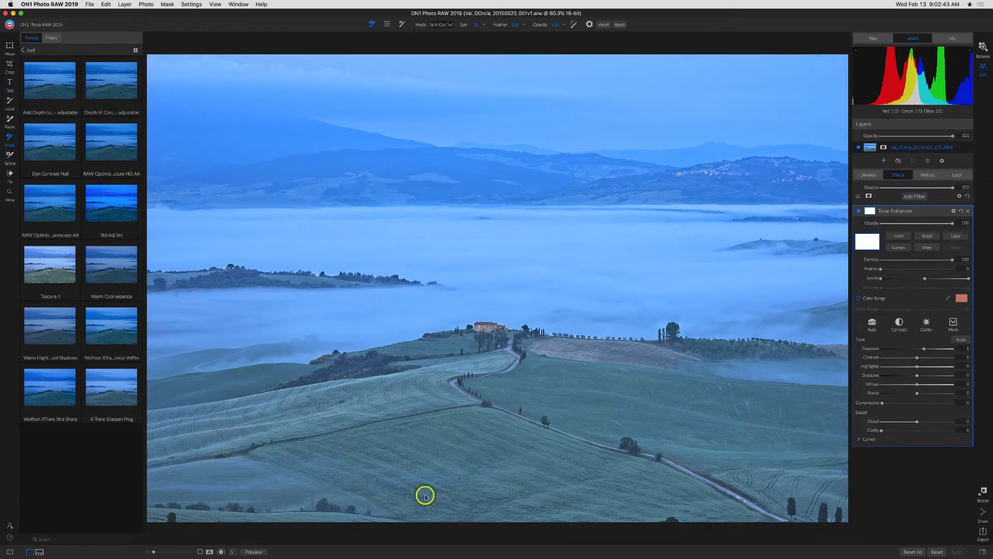
mouse_move(452, 329)
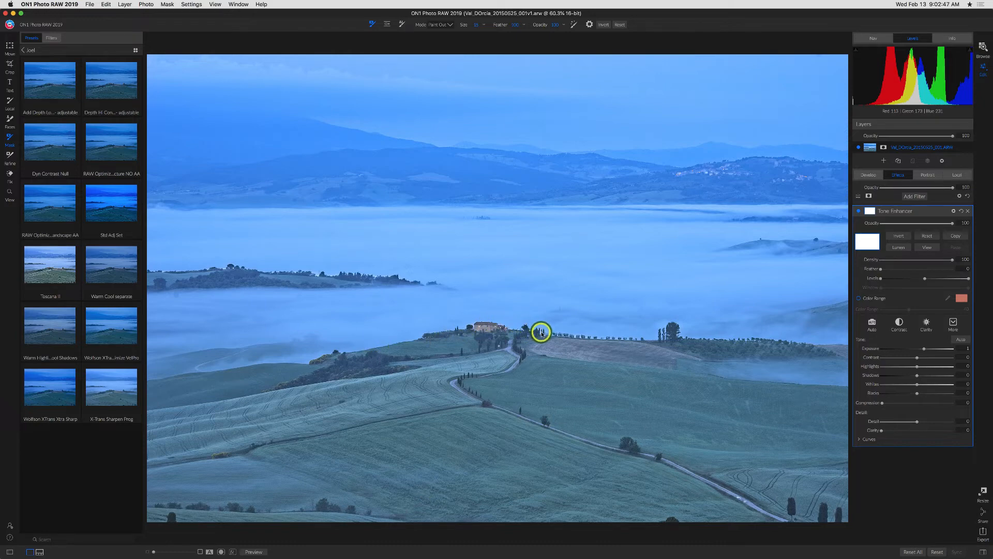
mouse_move(563, 334)
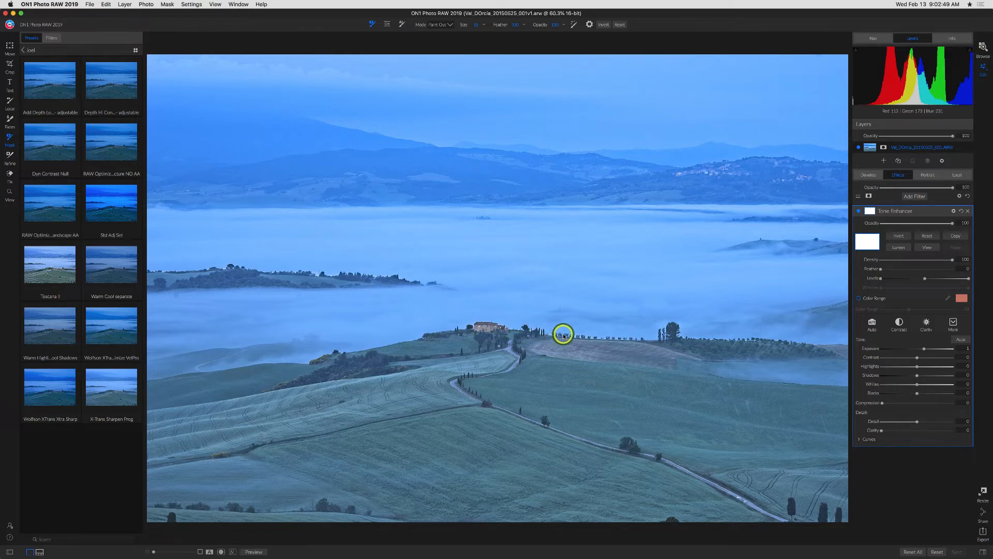
mouse_move(615, 338)
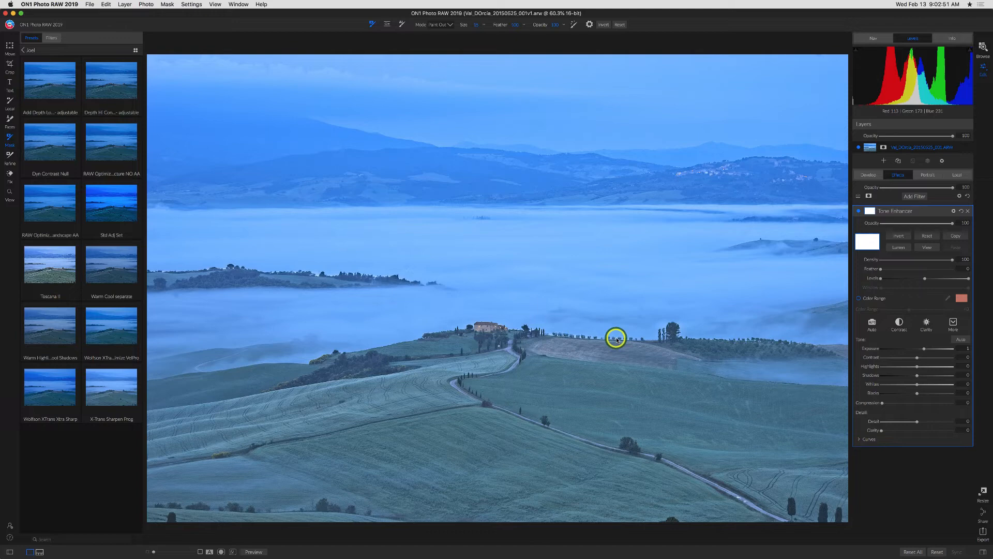
mouse_move(669, 343)
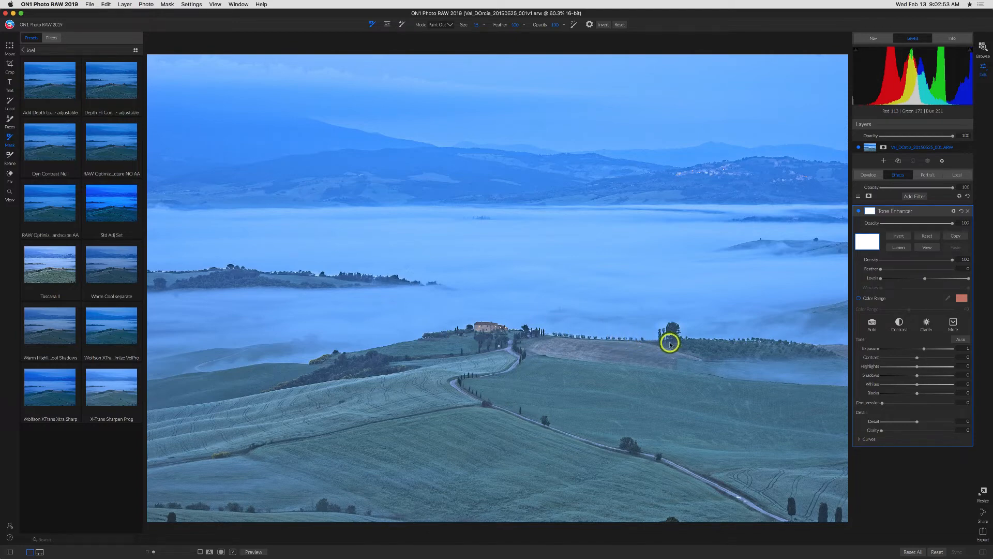
mouse_move(546, 293)
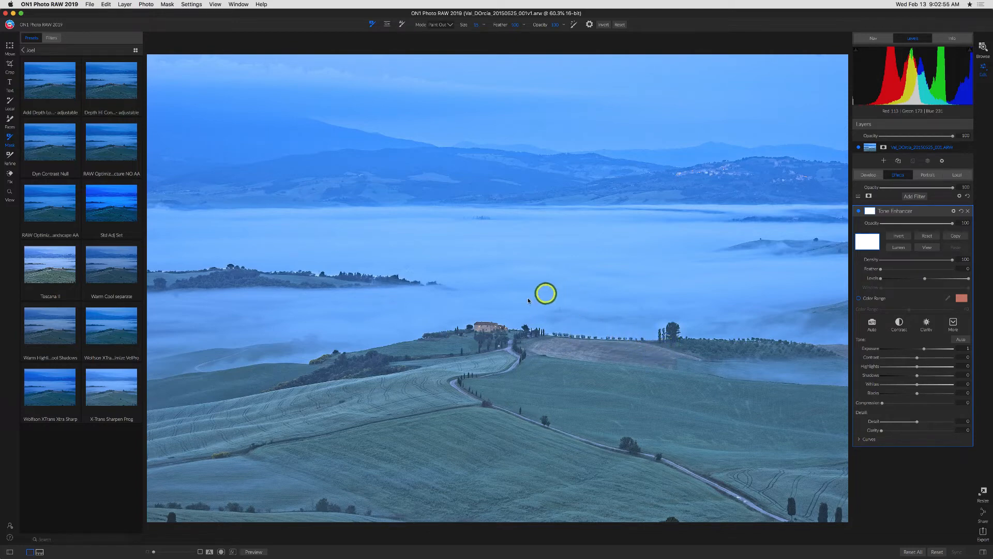
mouse_move(491, 312)
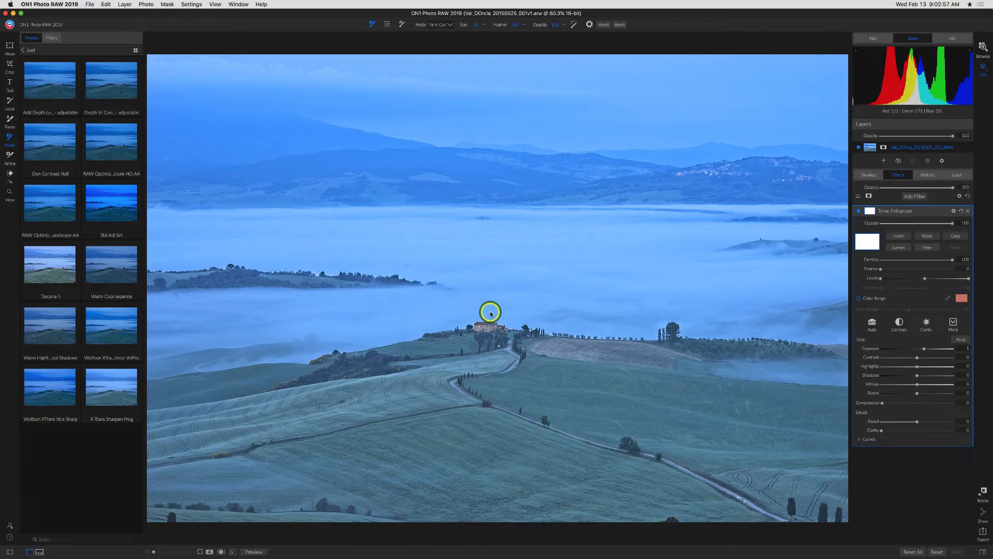
mouse_move(587, 355)
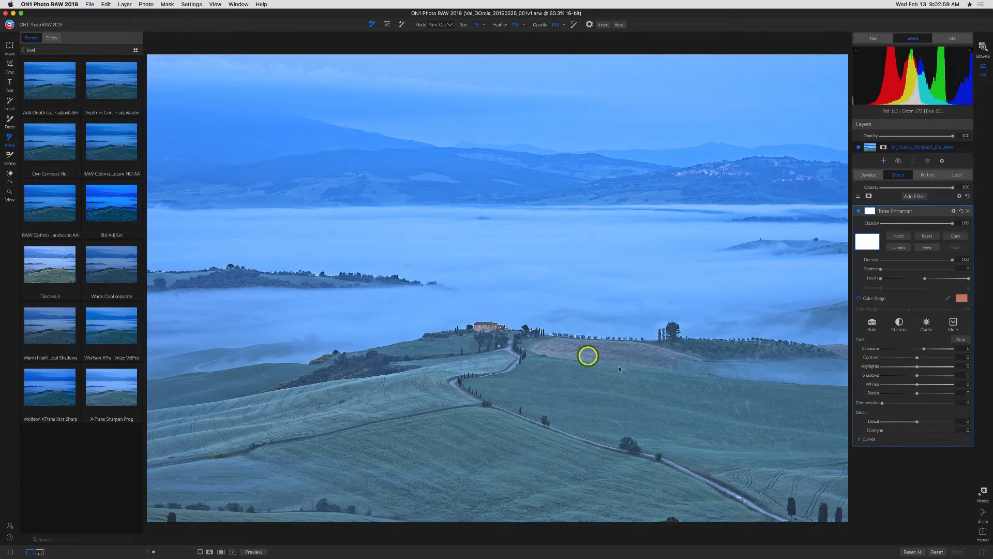
mouse_move(600, 333)
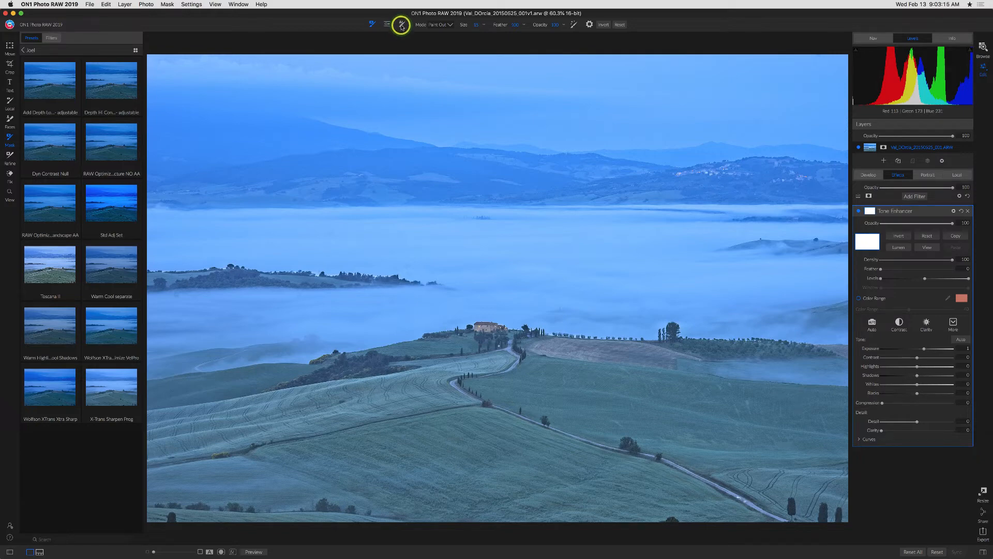
Step: Switch to the AI Quick Mask tool
left_click(401, 25)
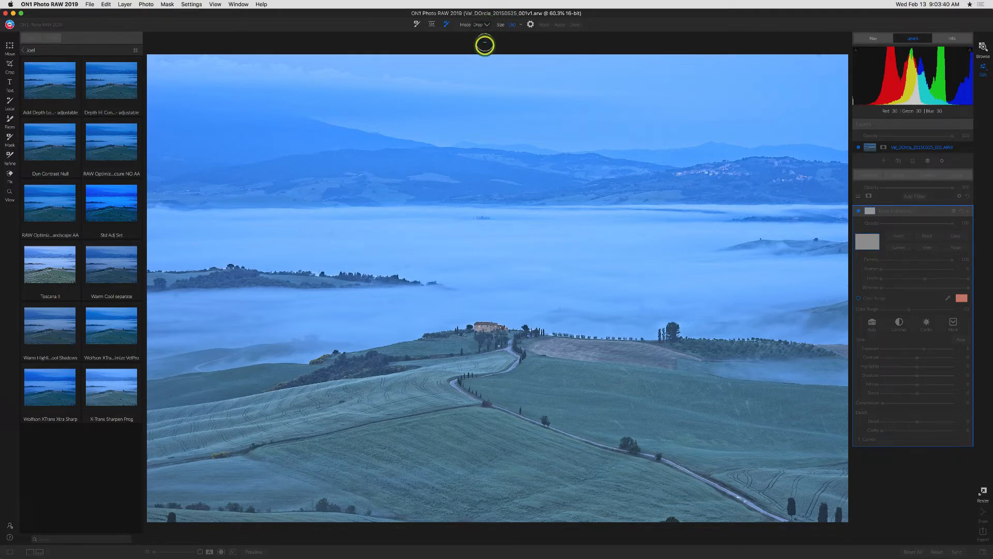
mouse_move(474, 273)
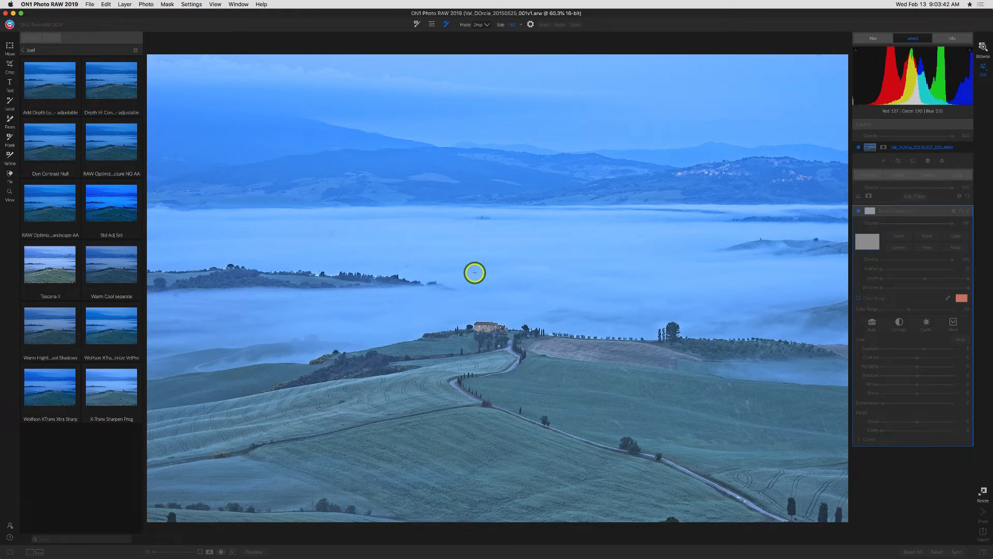
mouse_move(475, 268)
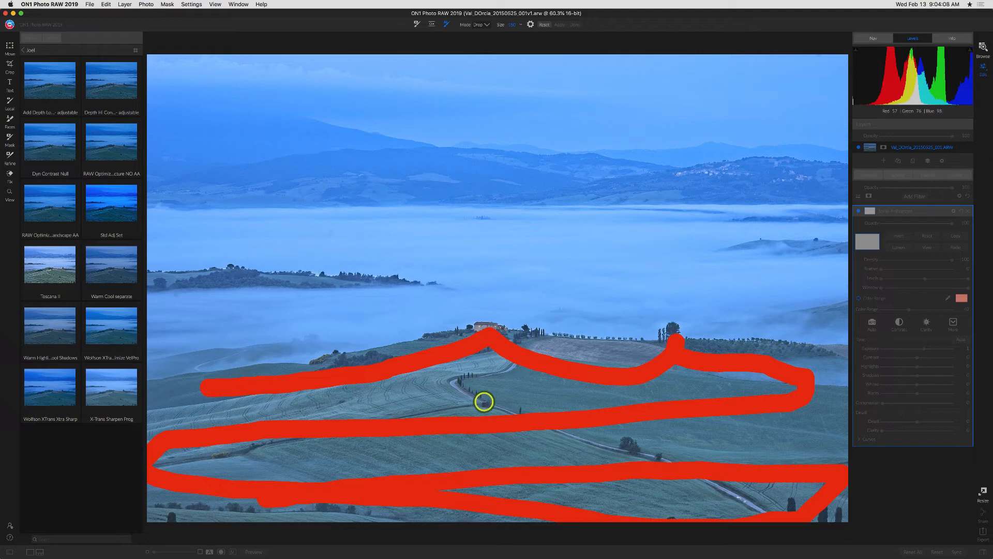
mouse_move(485, 264)
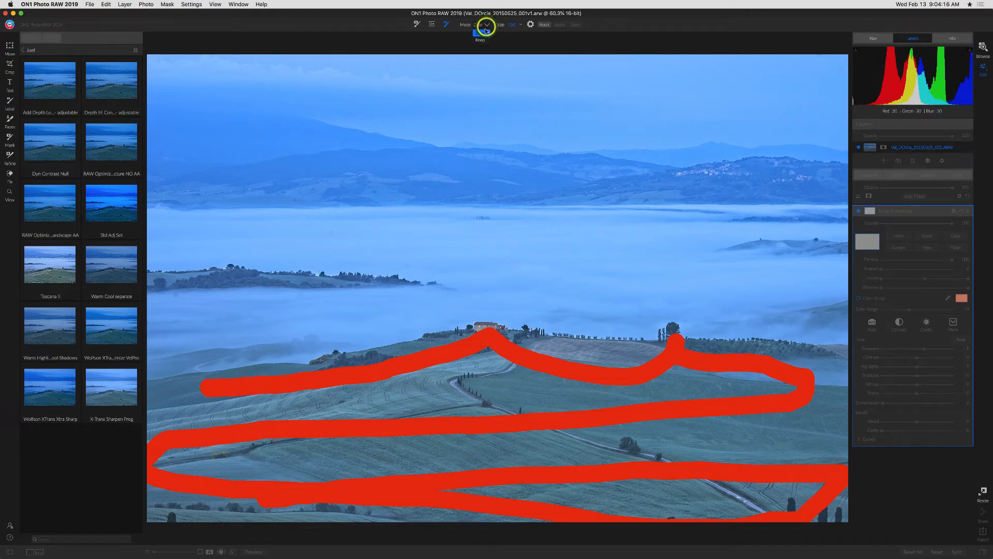
mouse_move(215, 108)
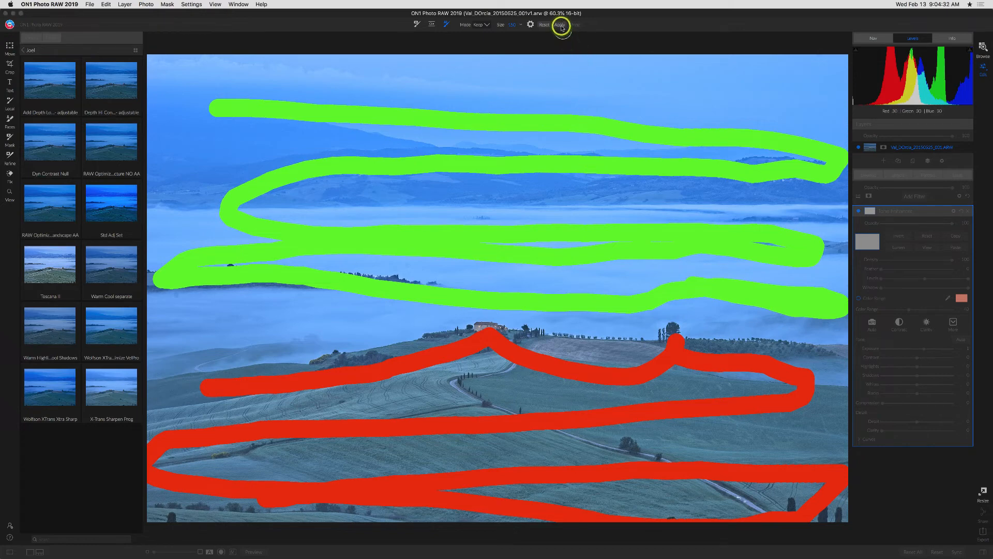
Step: Preview the computed mask from the green keep and red drop strokes
left_click(560, 25)
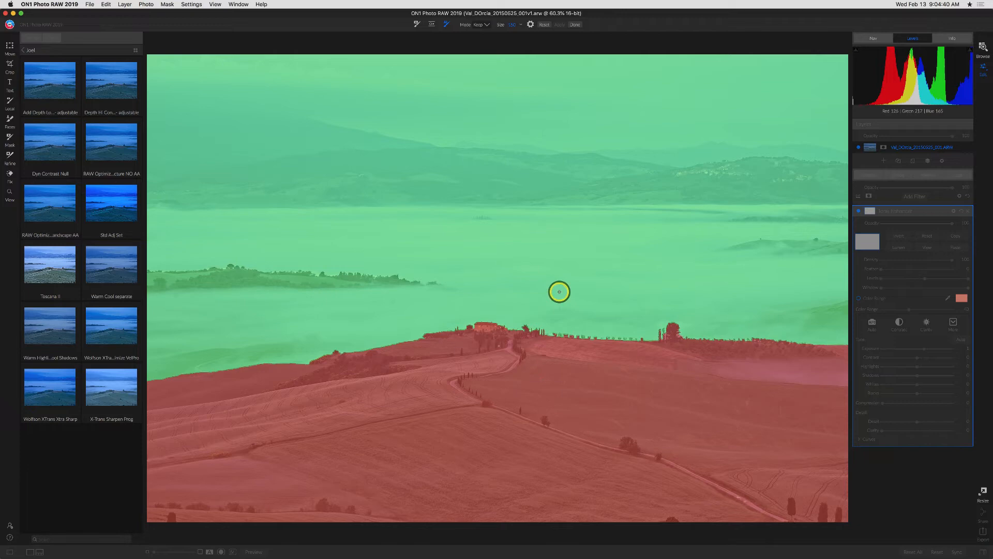
mouse_move(563, 43)
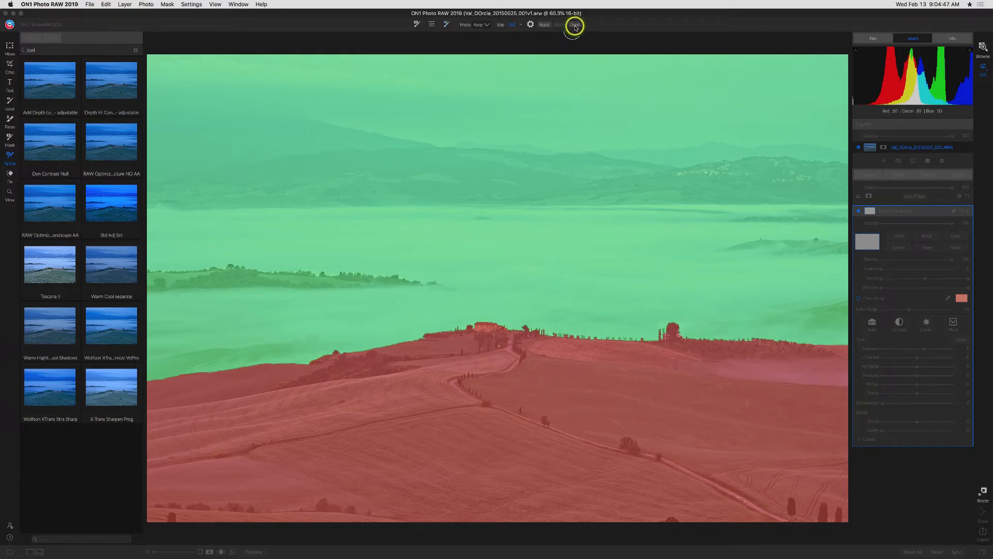
Step: Finish AI Quick Mask and apply the sky-and-mist mask to Tone Enhancer
left_click(574, 25)
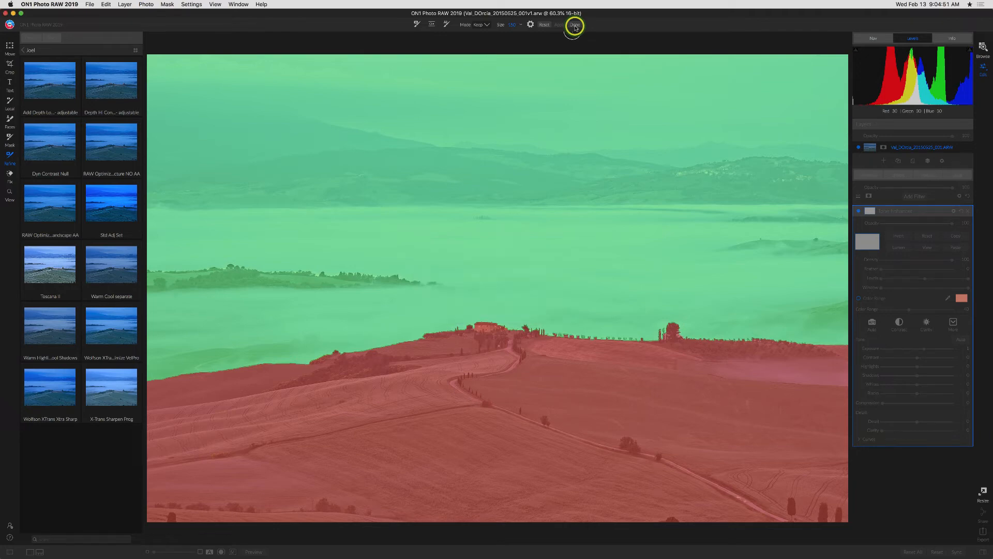
left_click(573, 25)
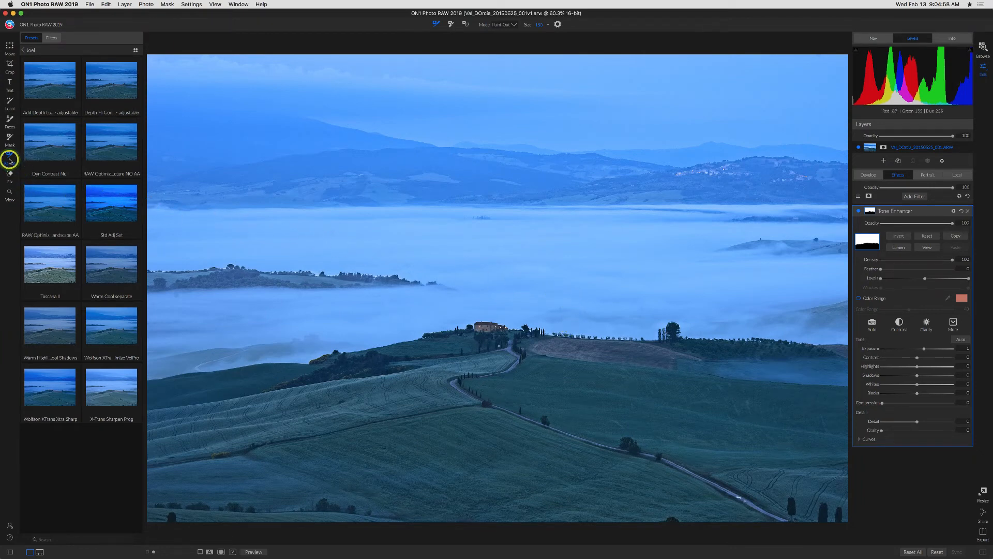
mouse_move(10, 158)
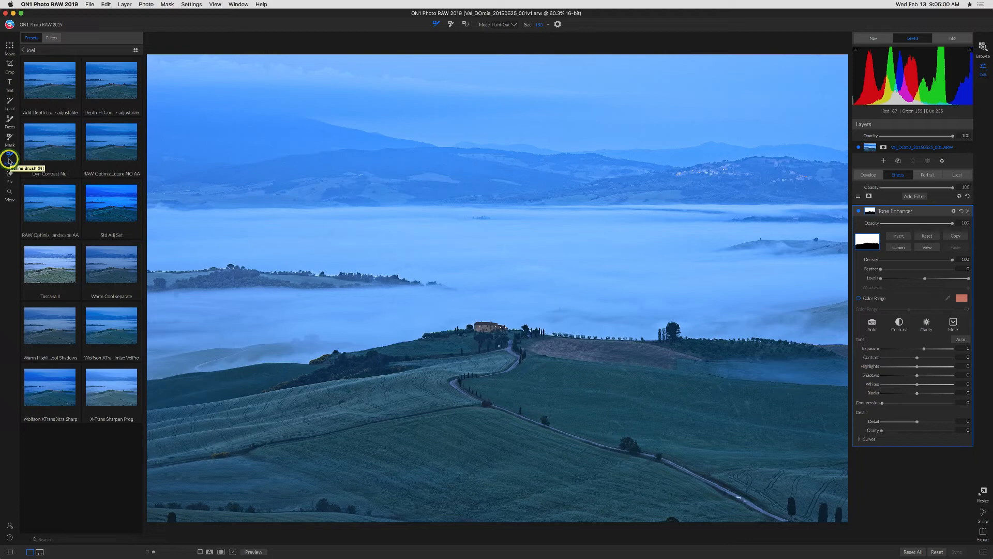
mouse_move(597, 311)
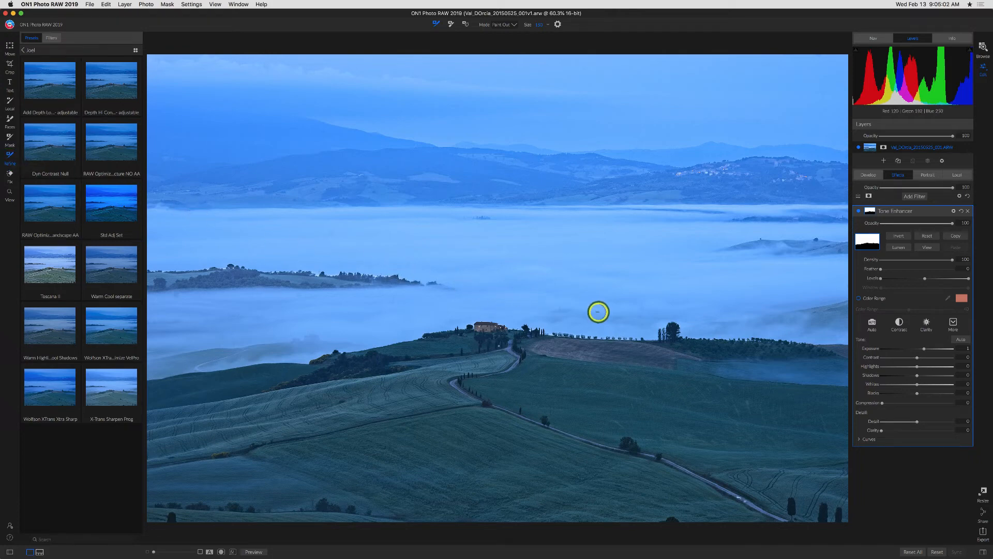
mouse_move(612, 310)
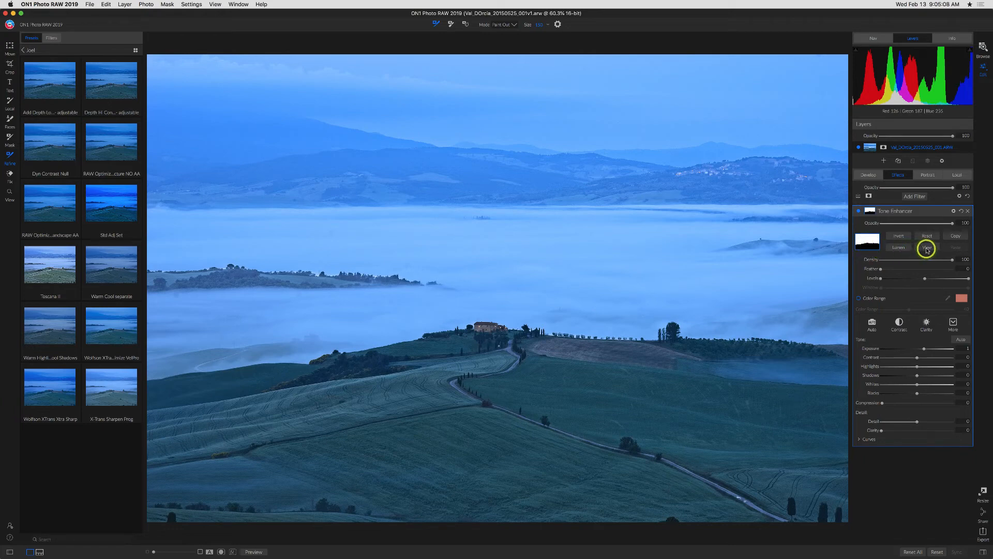
Step: Display the Tone Enhancer mask as a black-and-white view
left_click(926, 247)
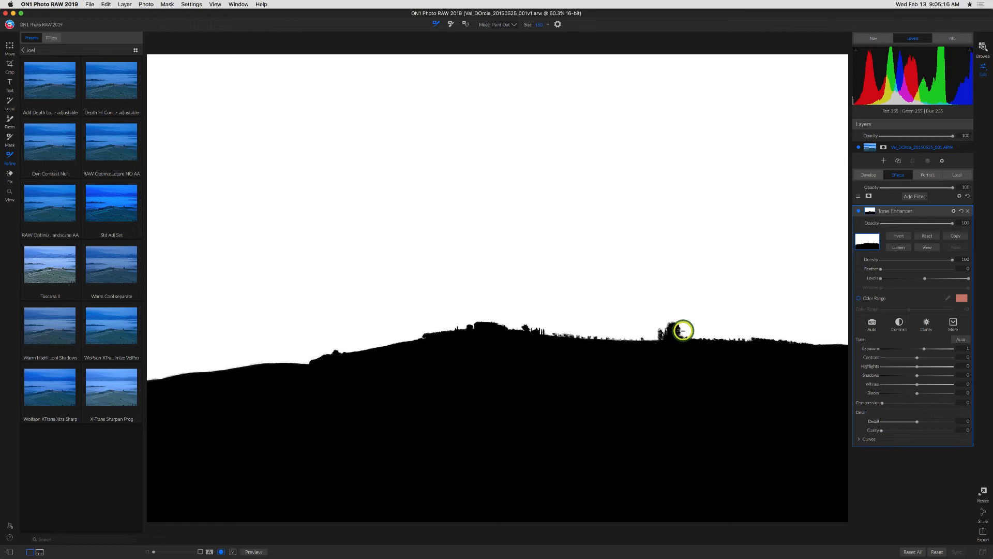
mouse_move(539, 334)
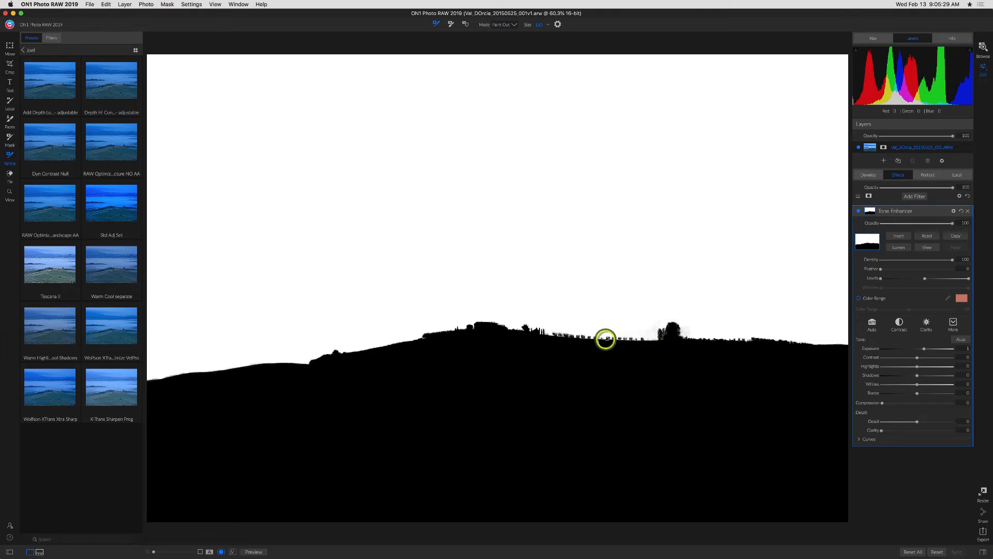
mouse_move(660, 331)
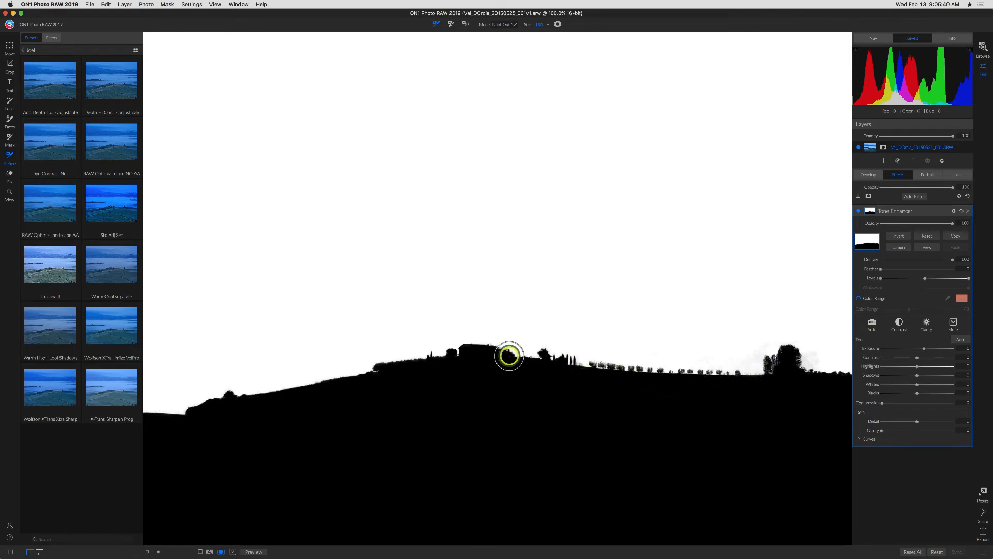
mouse_move(478, 345)
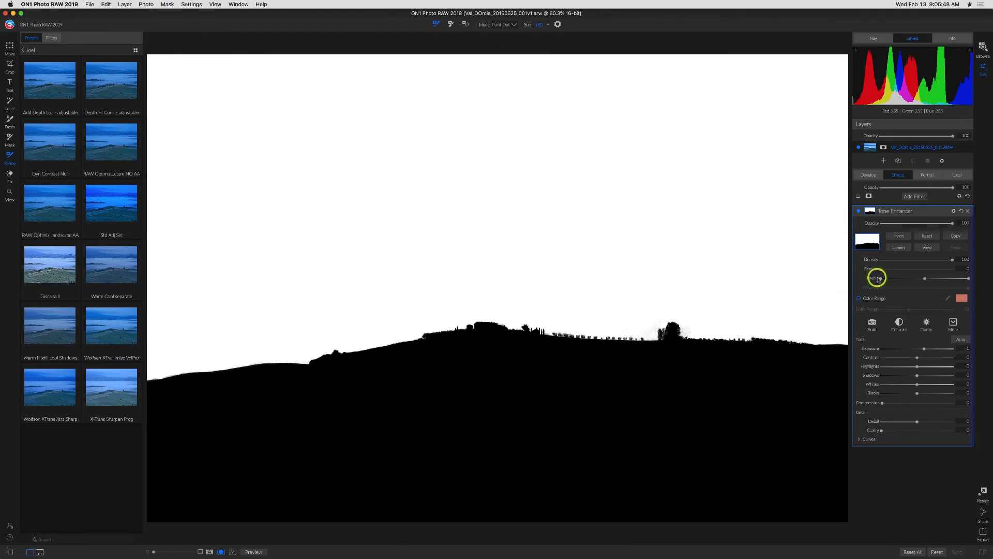
Step: Turn off the mask view to see the misty landscape normally
left_click(926, 248)
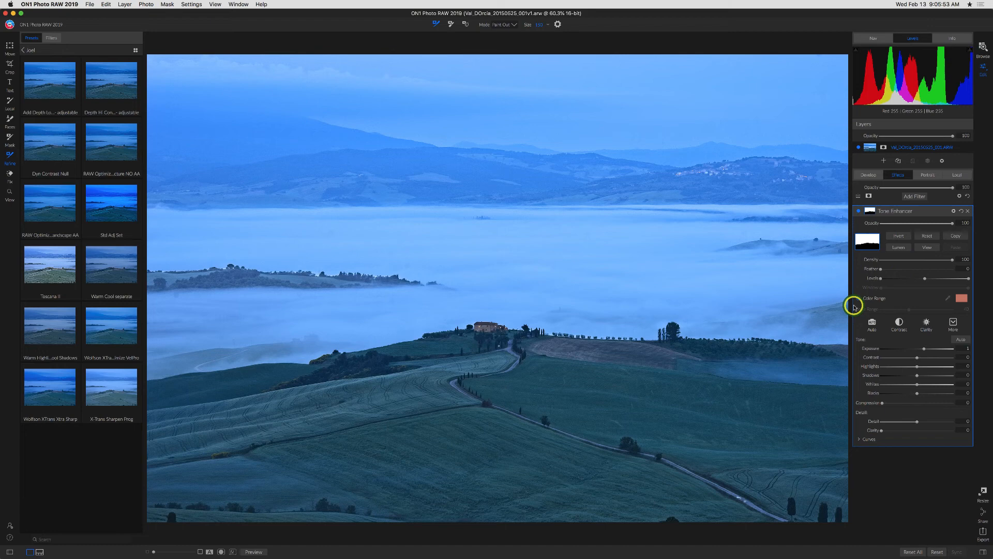
mouse_move(367, 402)
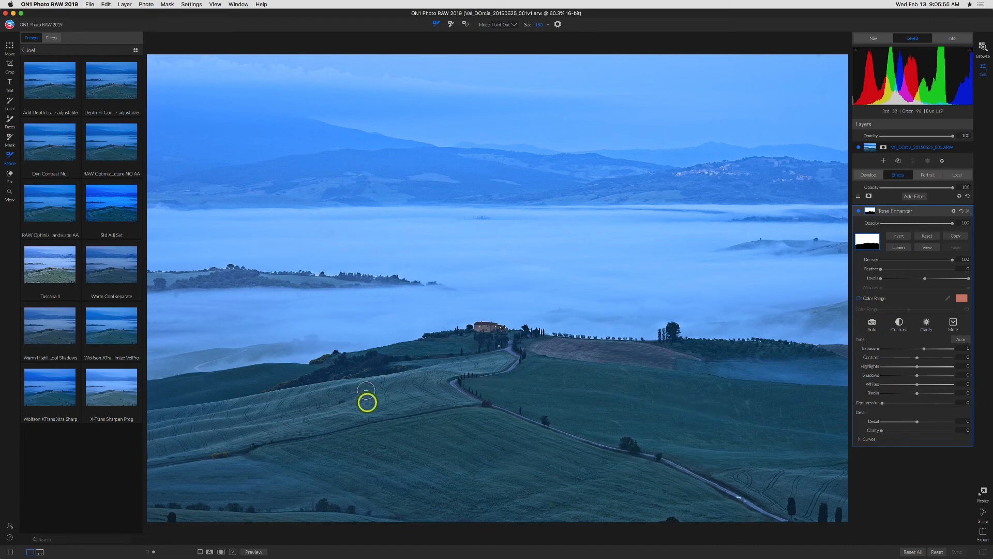
mouse_move(670, 387)
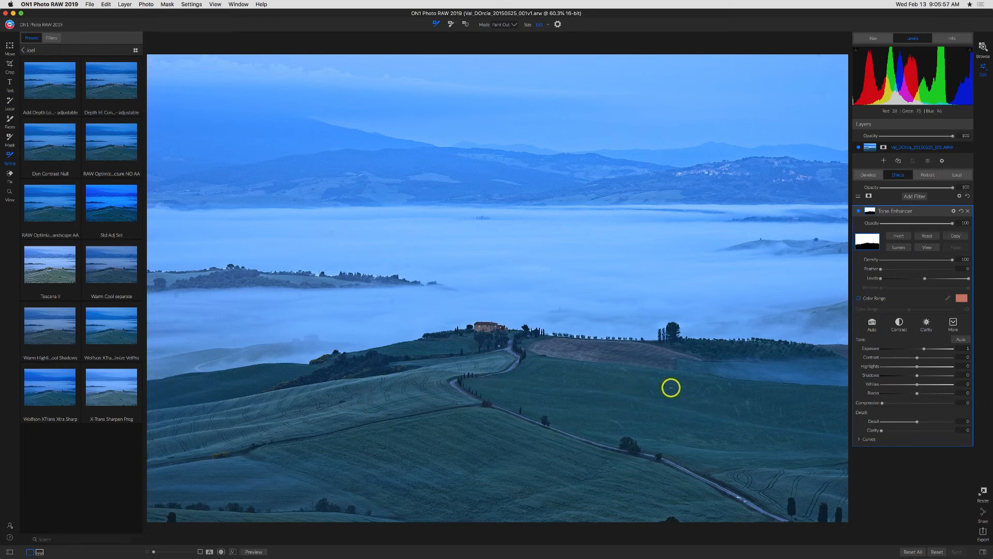